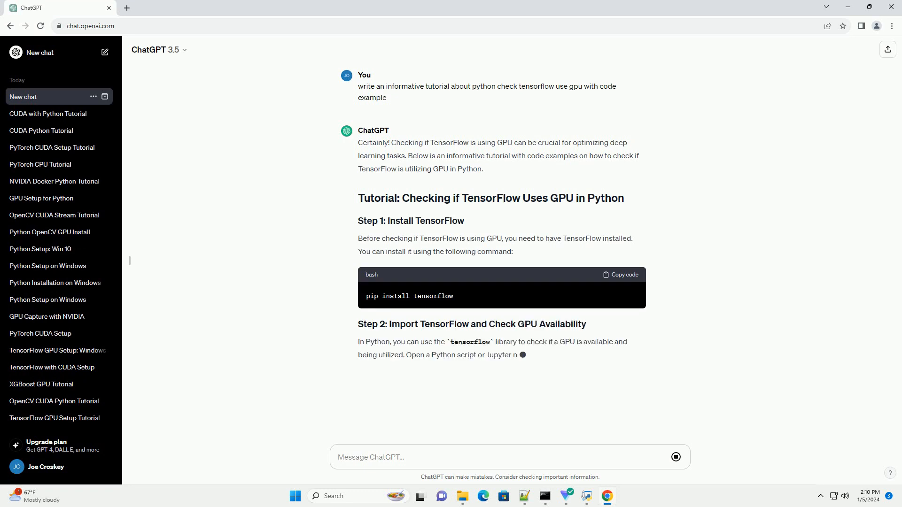
scroll("down", 3)
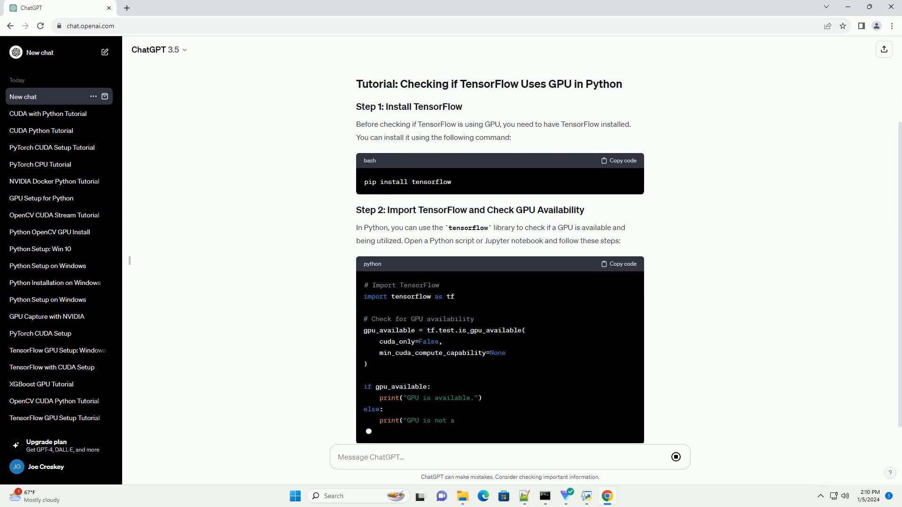
scroll("down", 3)
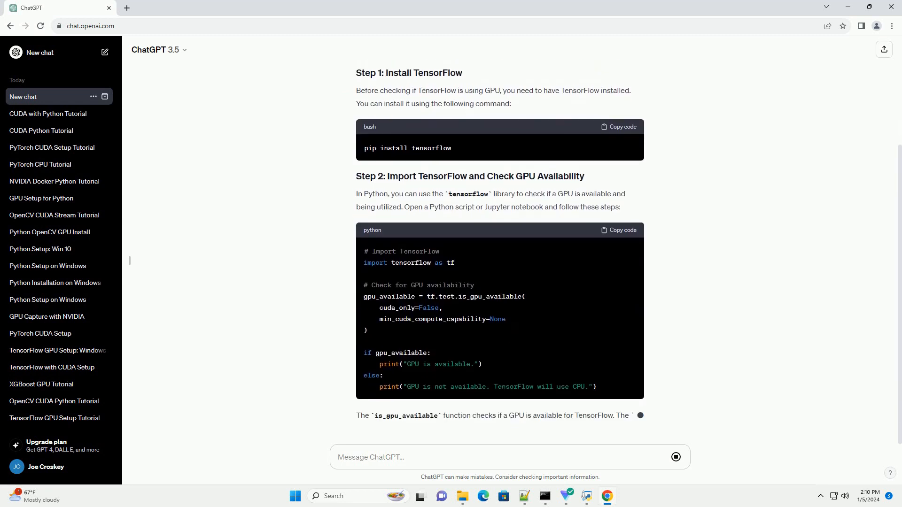
scroll("down", 3)
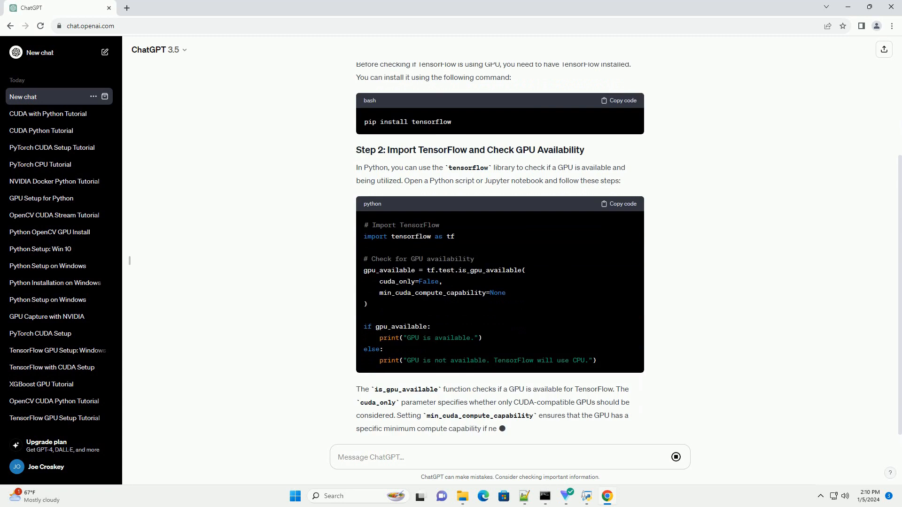
scroll("down", 3)
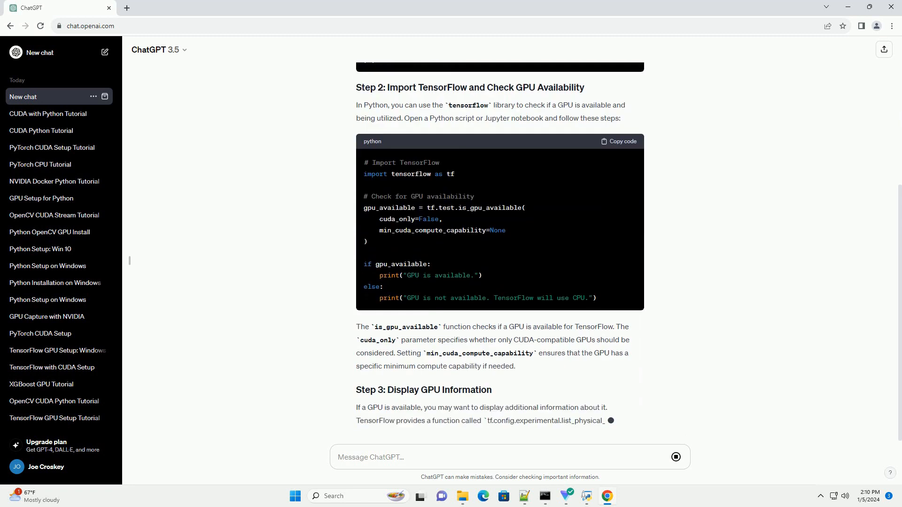
scroll("down", 3)
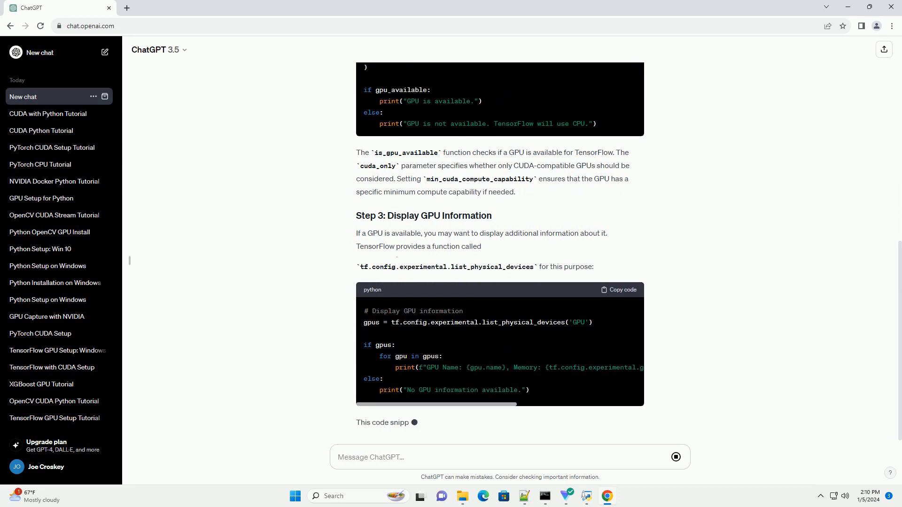
scroll("down", 3)
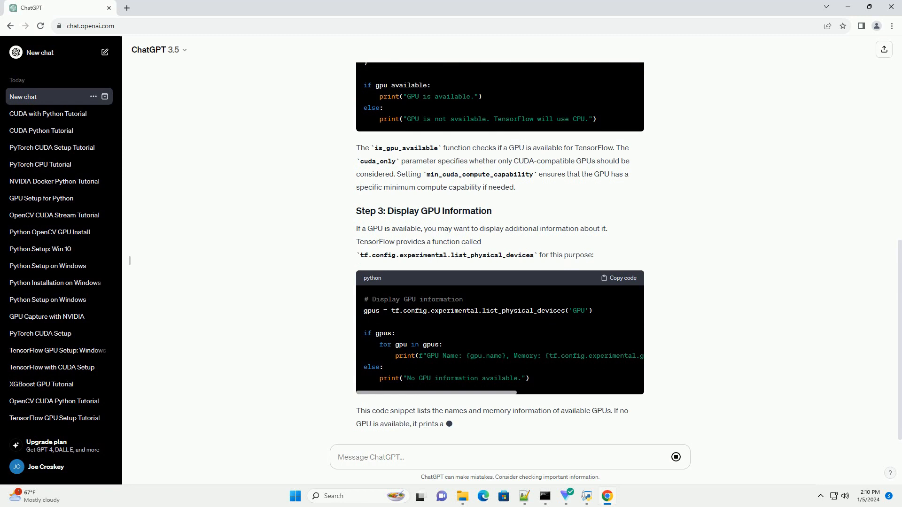
scroll("down", 3)
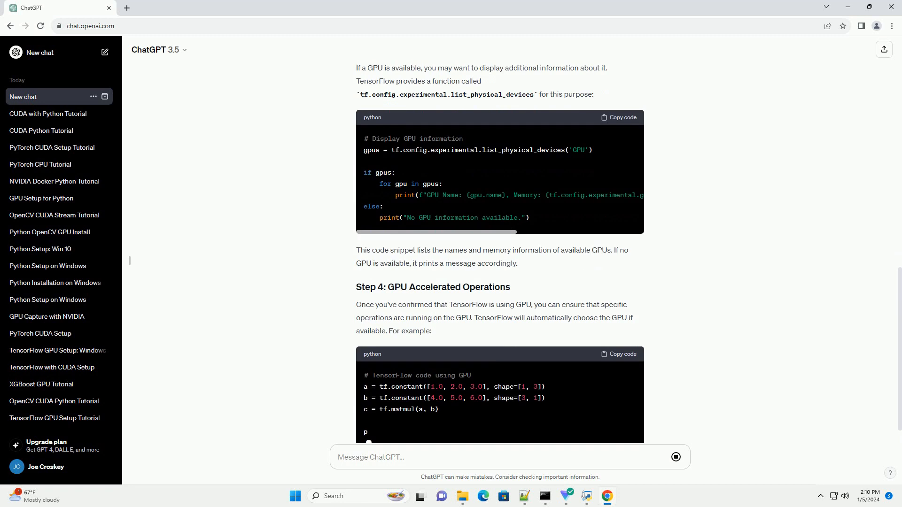
scroll("down", 3)
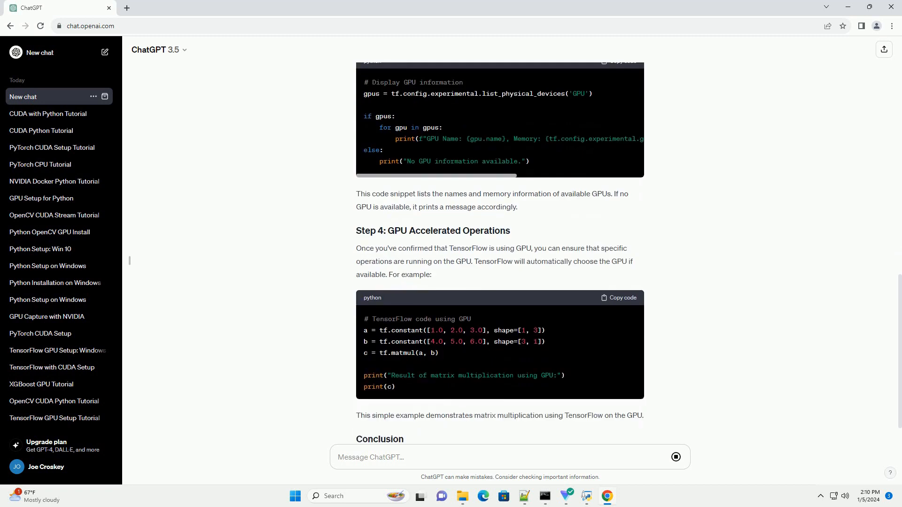
scroll("down", 3)
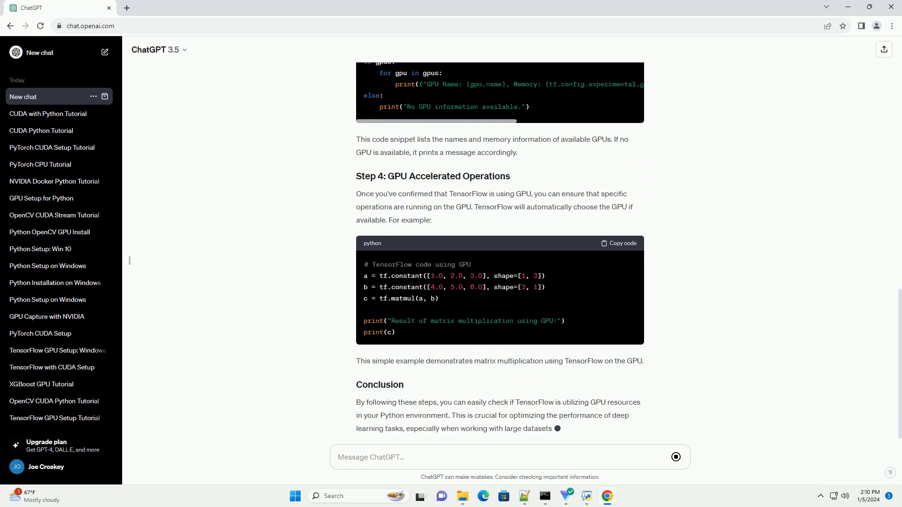